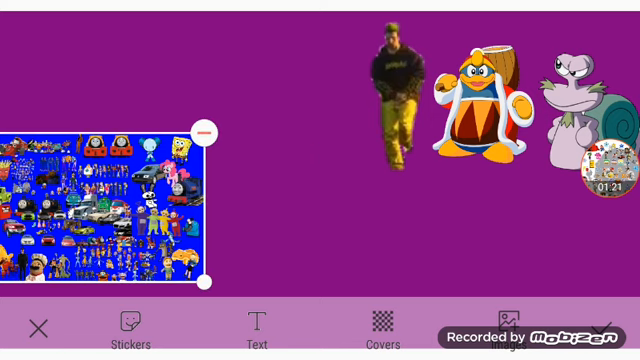
Delete the collage and walking man stickers, then drag King Dedede to top centre
left_click(207, 130)
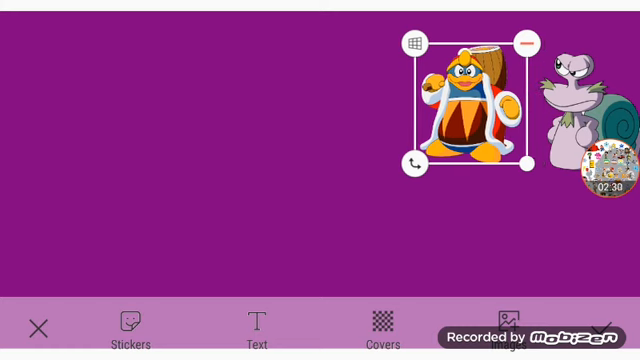
left_click_drag(465, 105, 340, 100)
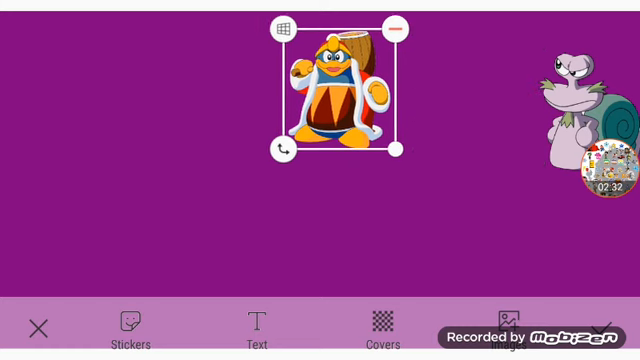